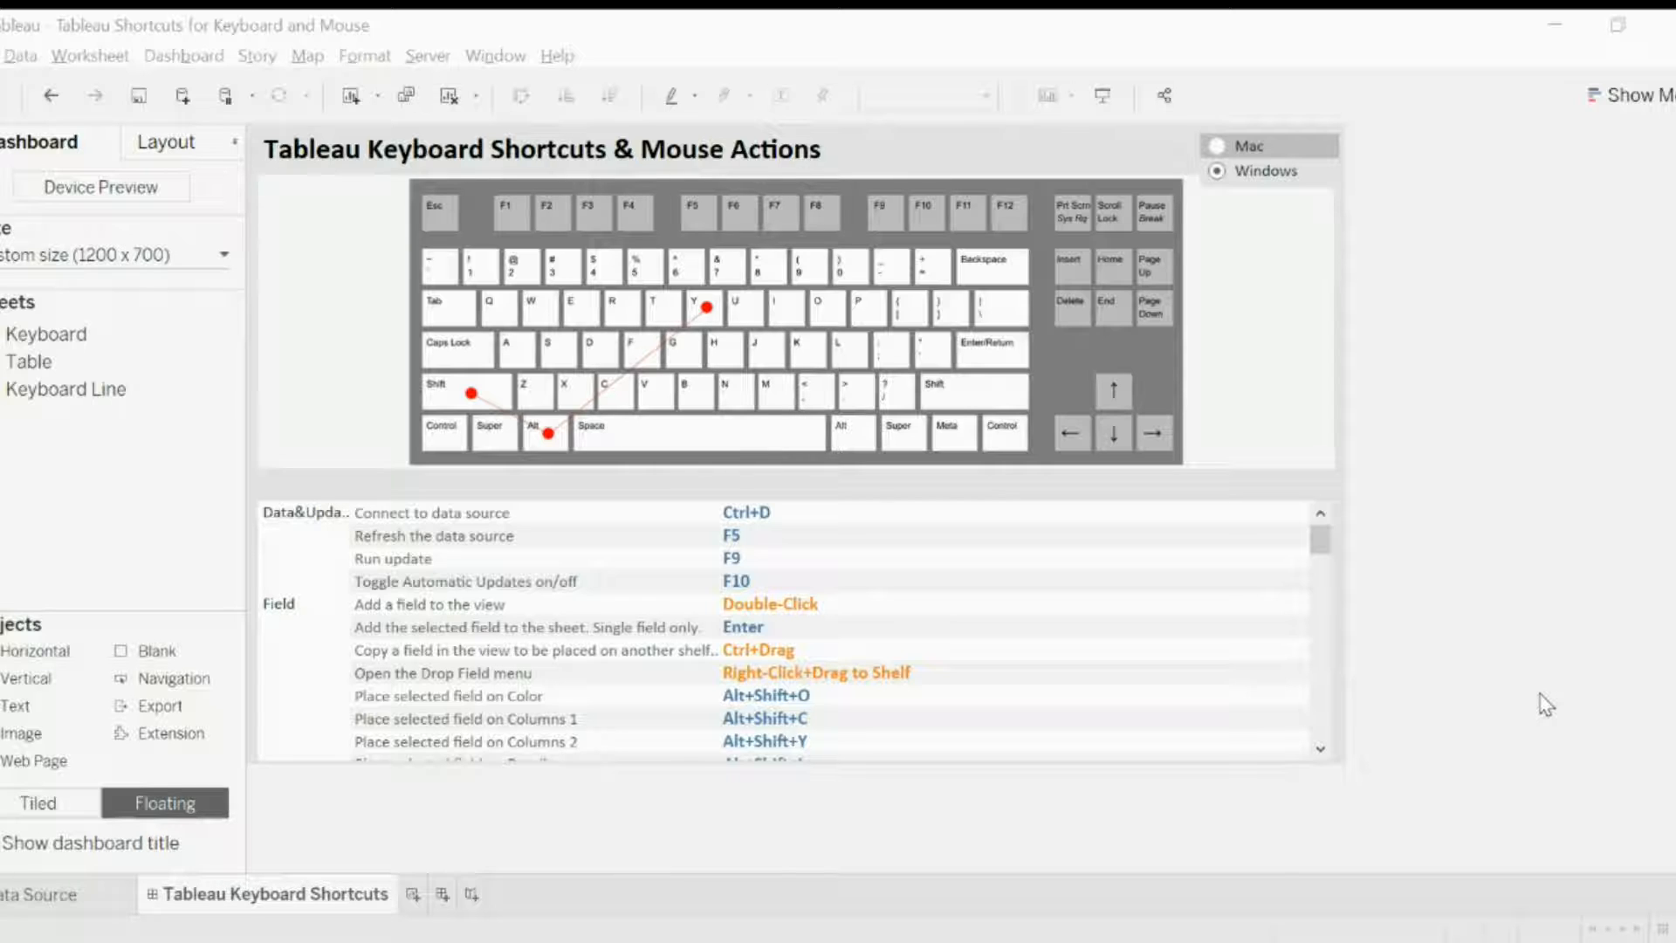
{"action": "mouse_move", "coordinate": [821, 863]}
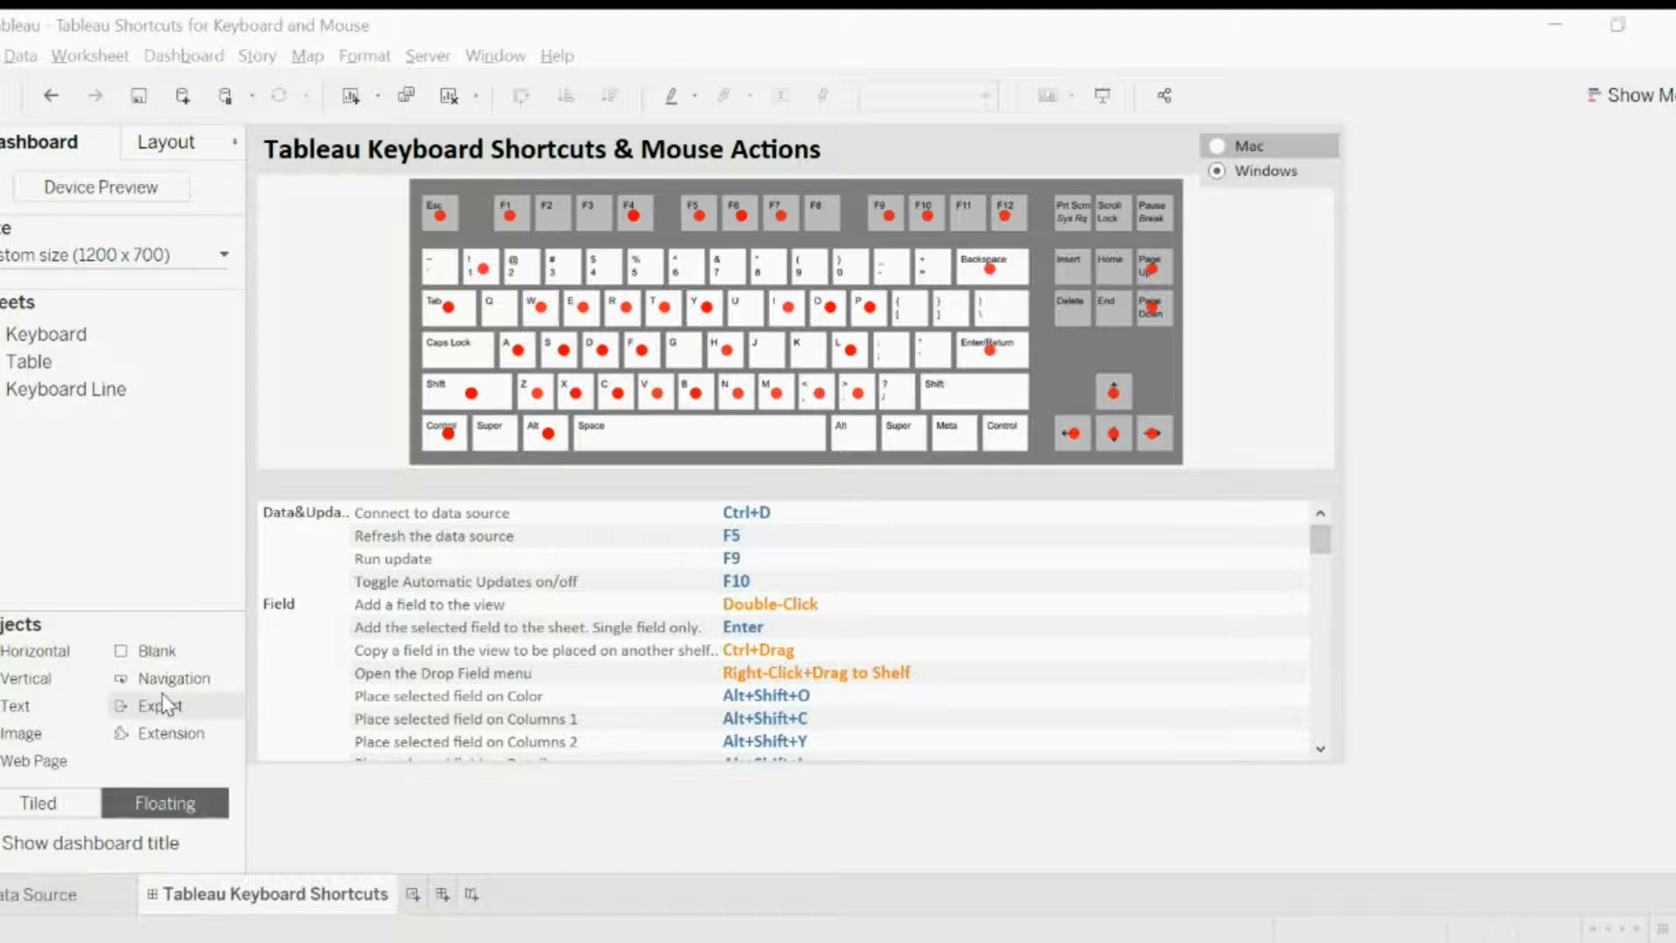
{"action": "mouse_move", "coordinate": [148, 716]}
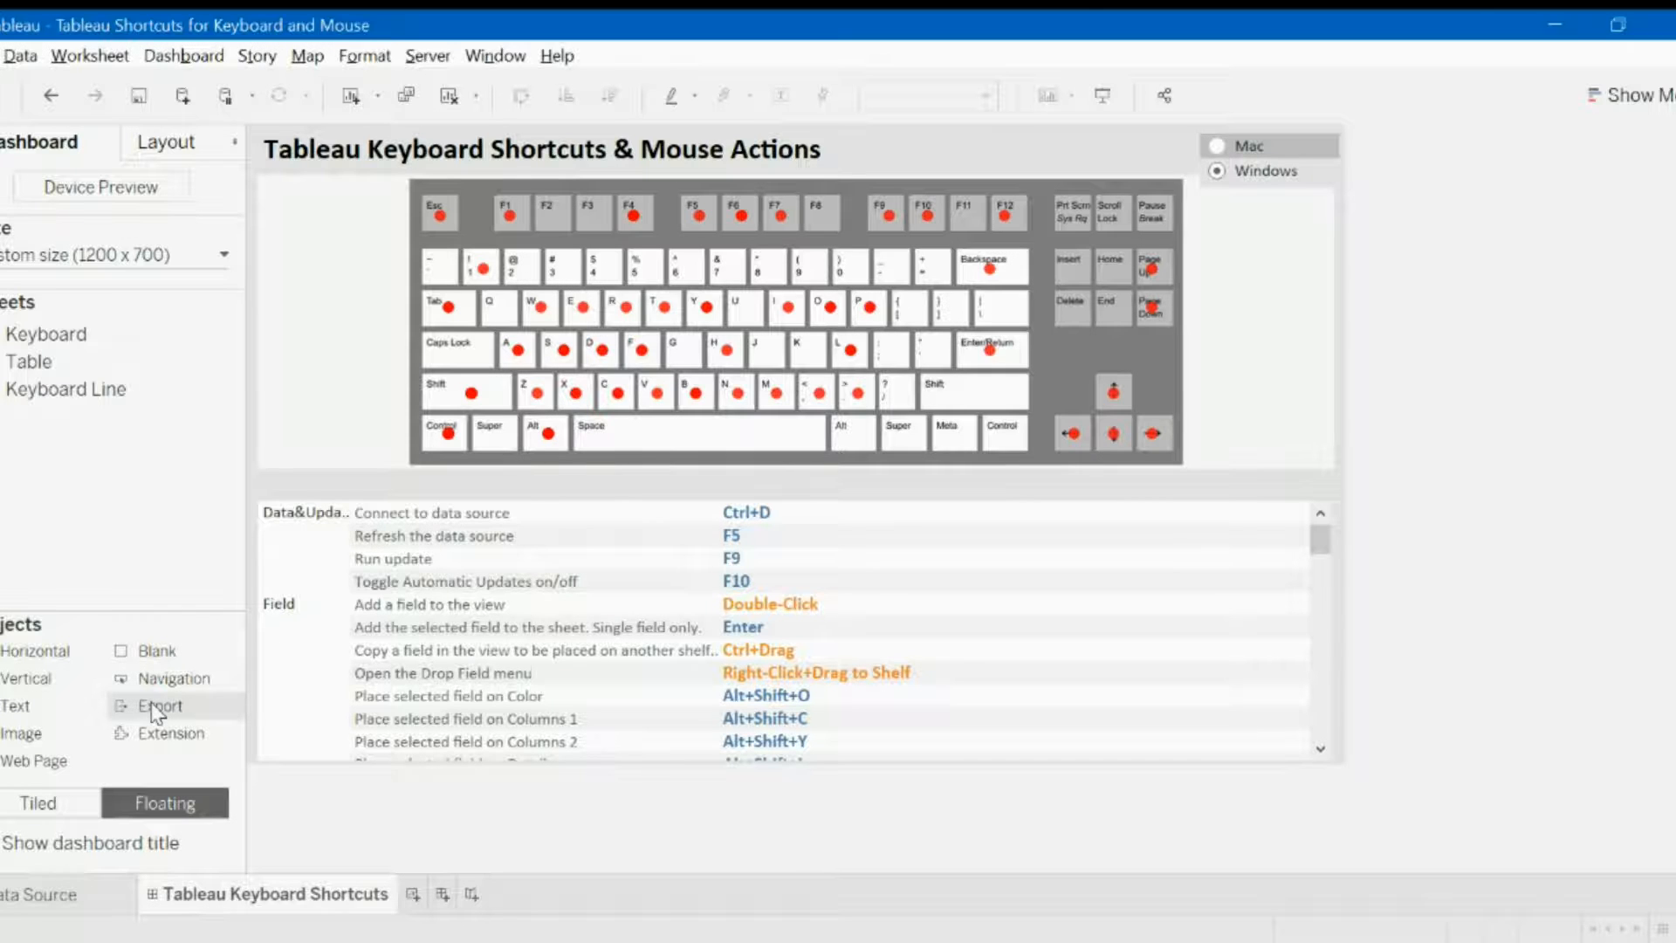
Place a floating Export to PDF button next to the dashboard title.
{"action": "left_click", "coordinate": [161, 706]}
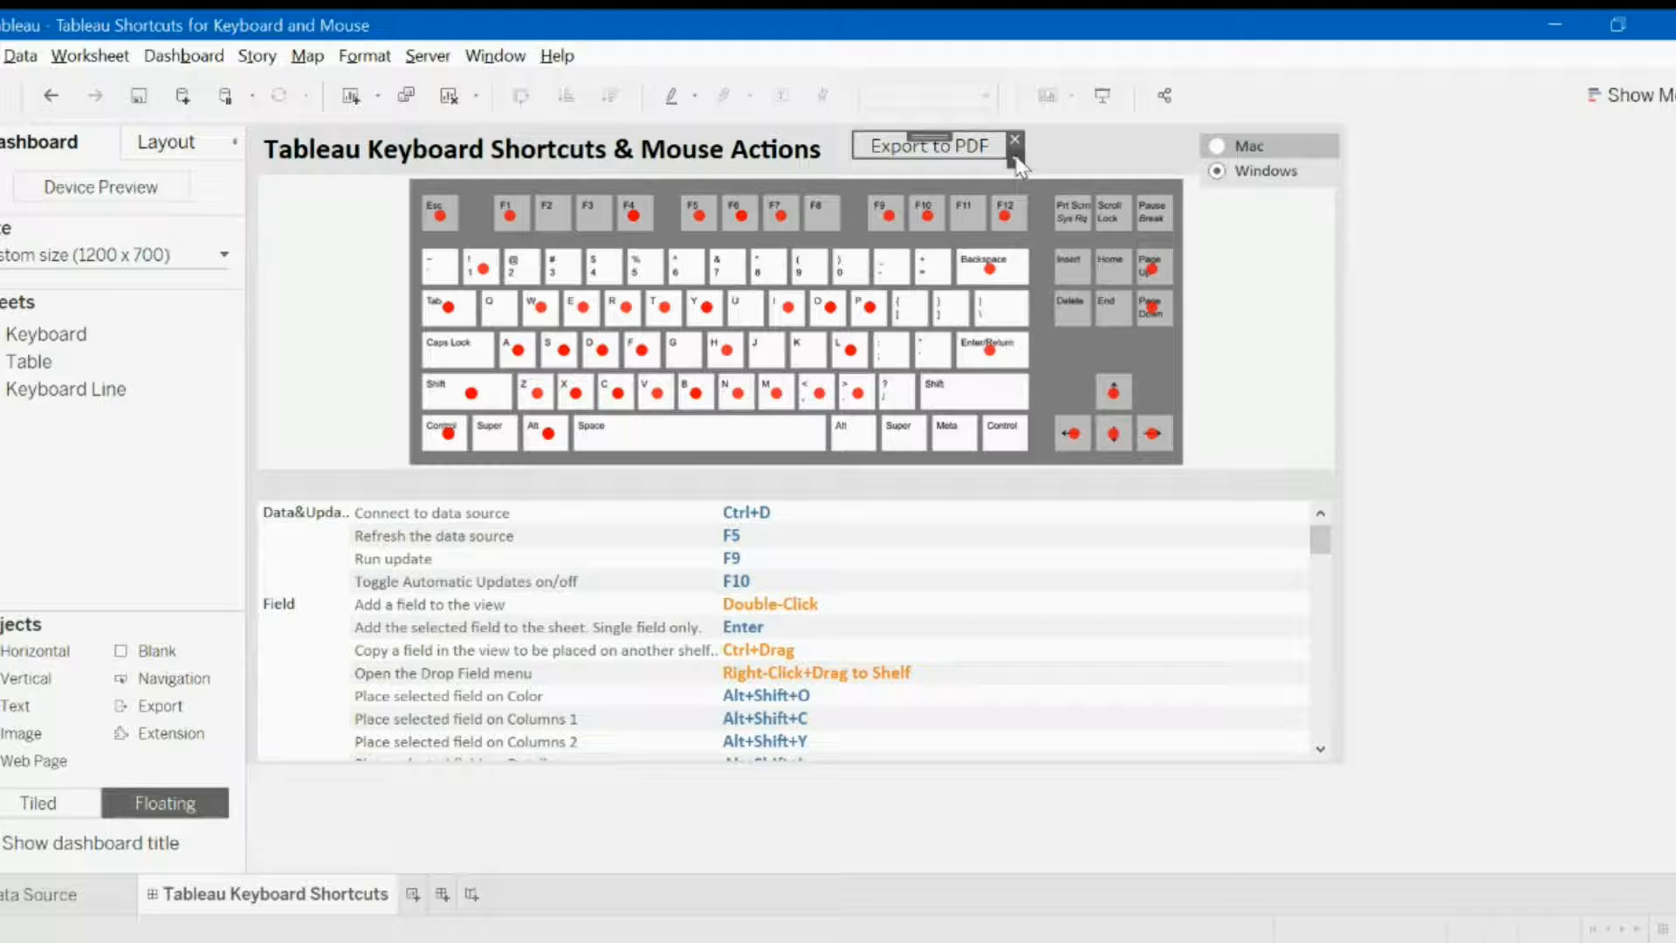
{"action": "mouse_move", "coordinate": [1076, 188]}
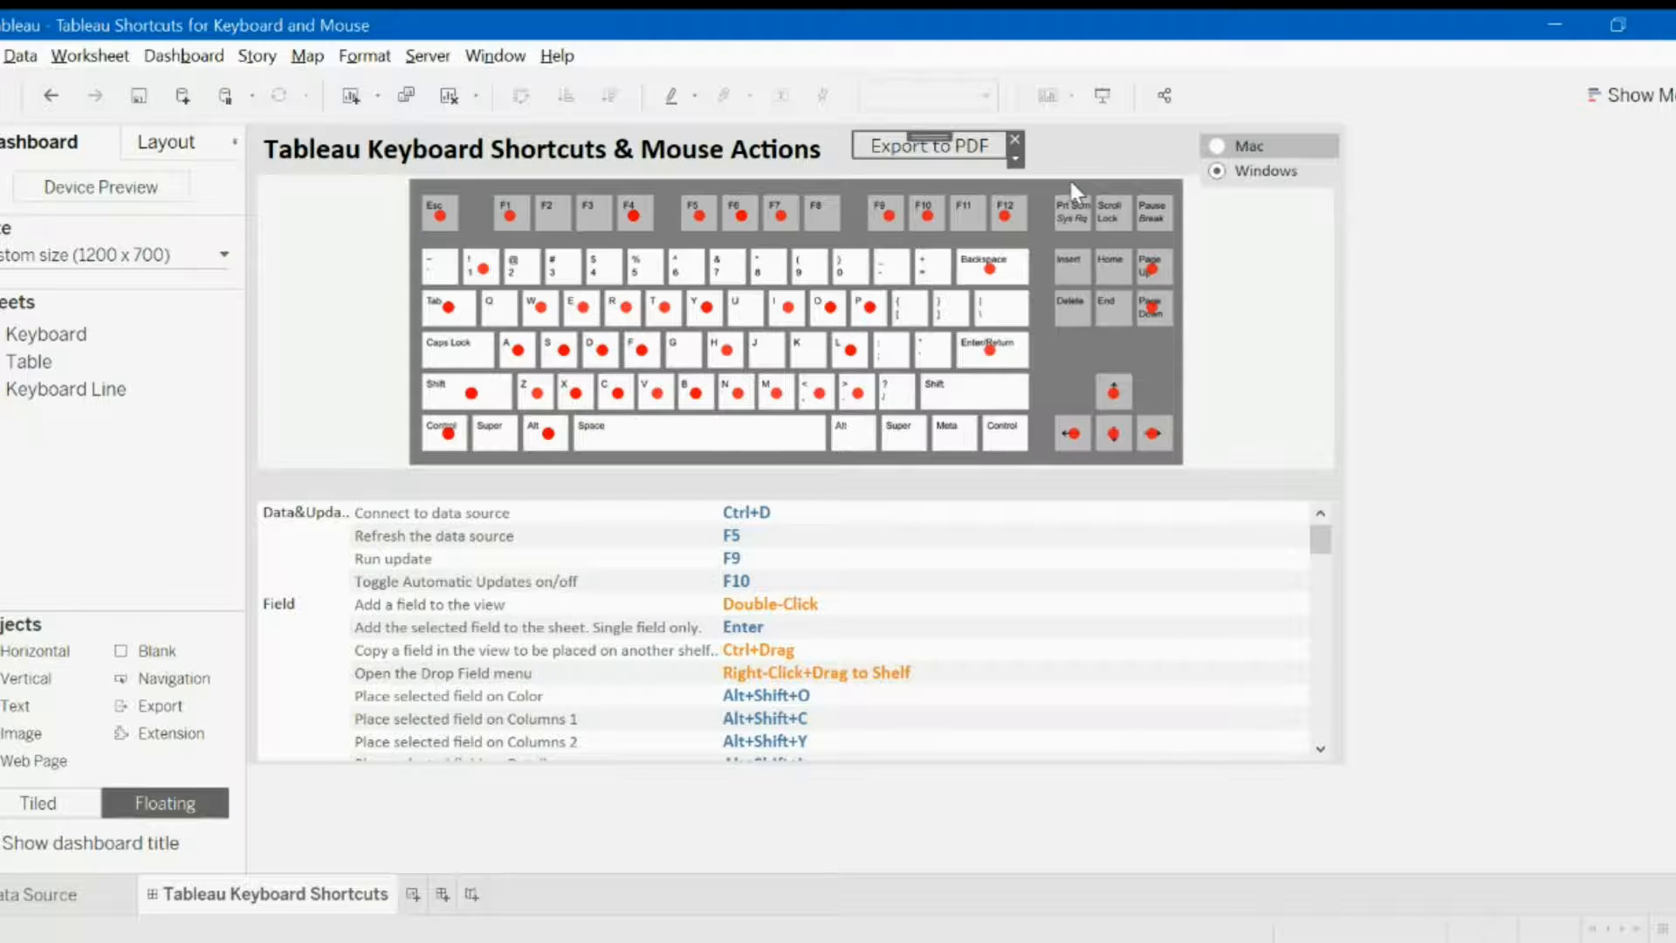
Keep Export to PDF, switch the style to Image Button with the Adobe PDF icon, and confirm.
{"action": "left_click", "coordinate": [926, 146]}
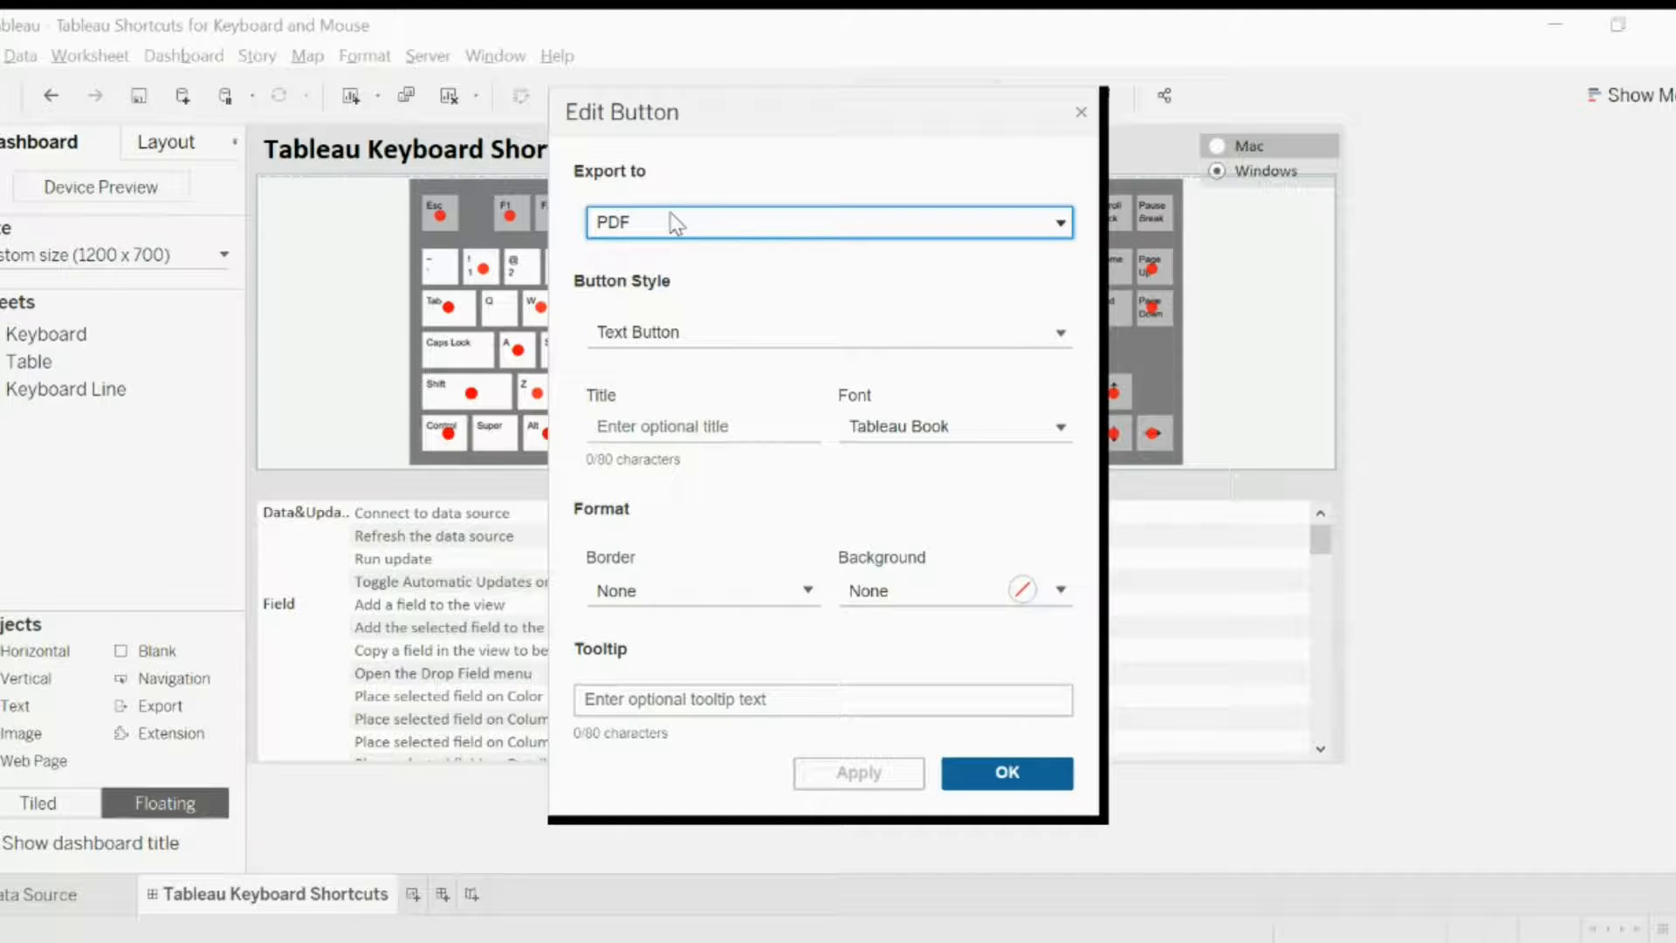
{"action": "left_click", "coordinate": [828, 223]}
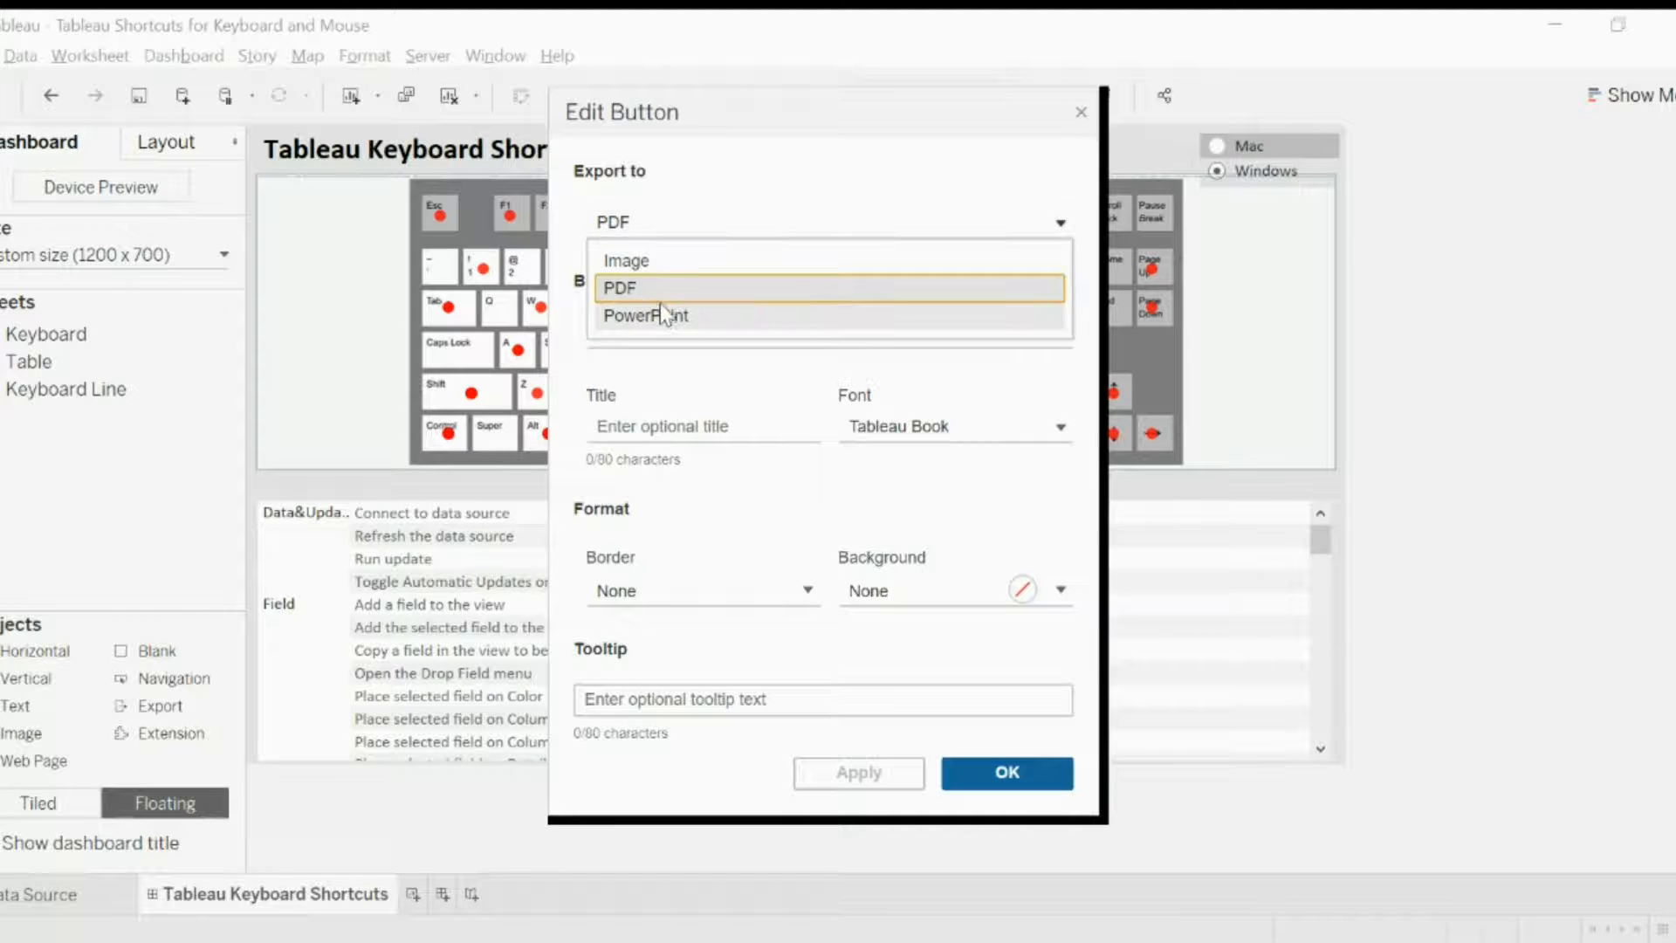
{"action": "left_click", "coordinate": [618, 288]}
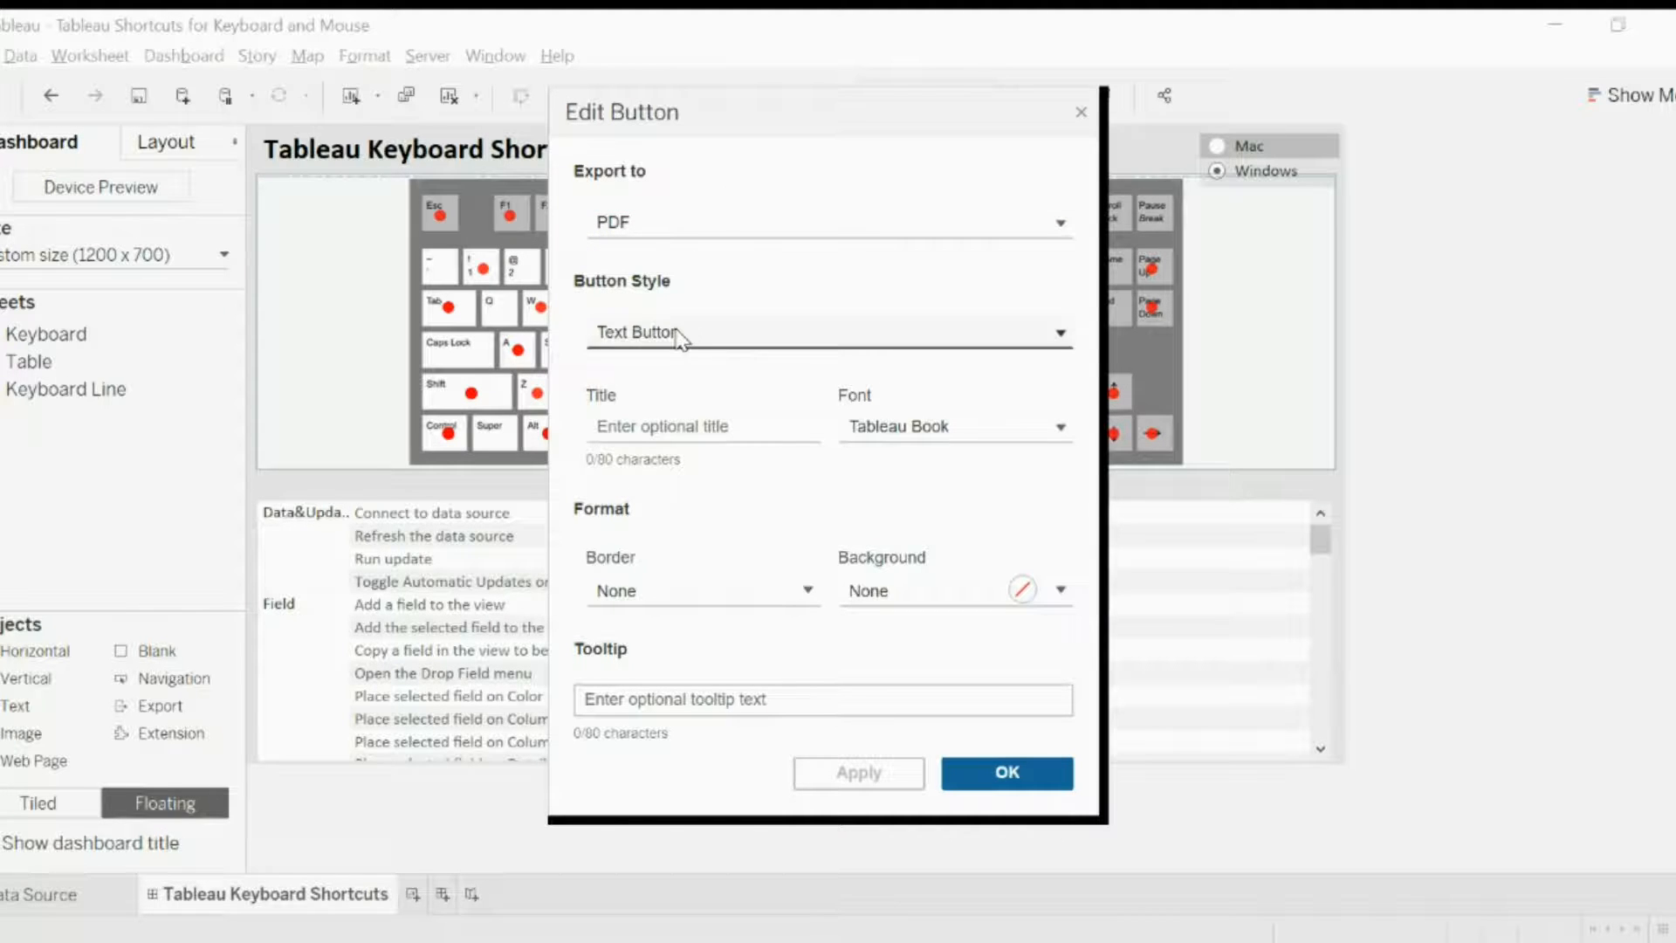
{"action": "left_click", "coordinate": [830, 332]}
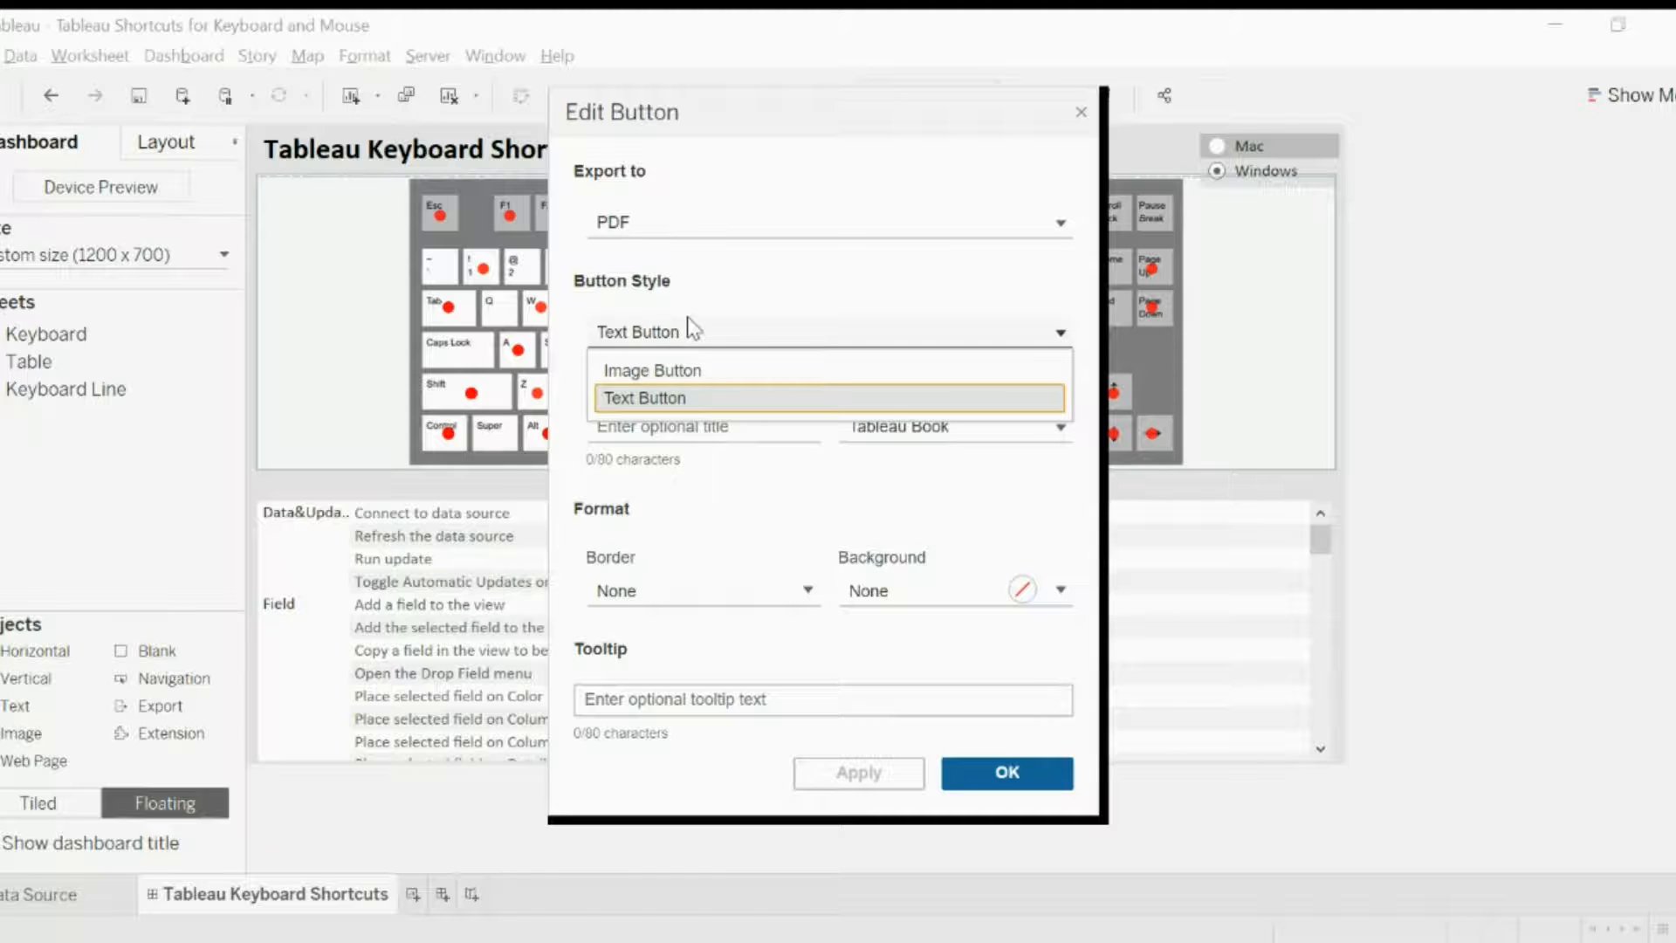
{"action": "mouse_move", "coordinate": [658, 377]}
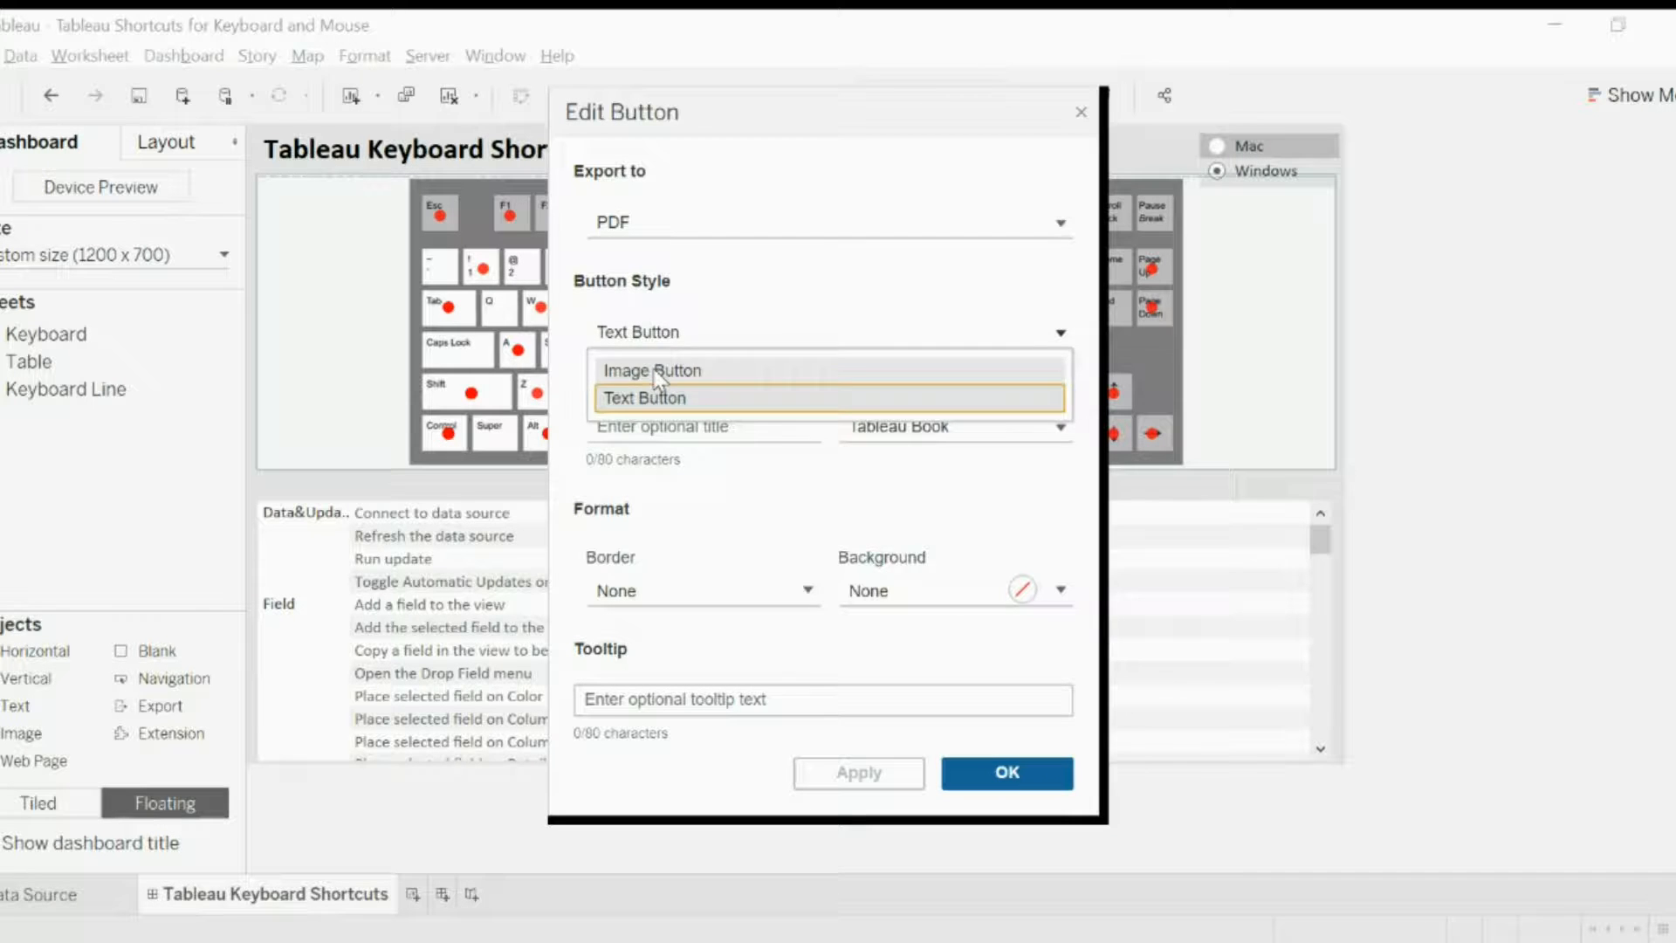
{"action": "left_click", "coordinate": [654, 370]}
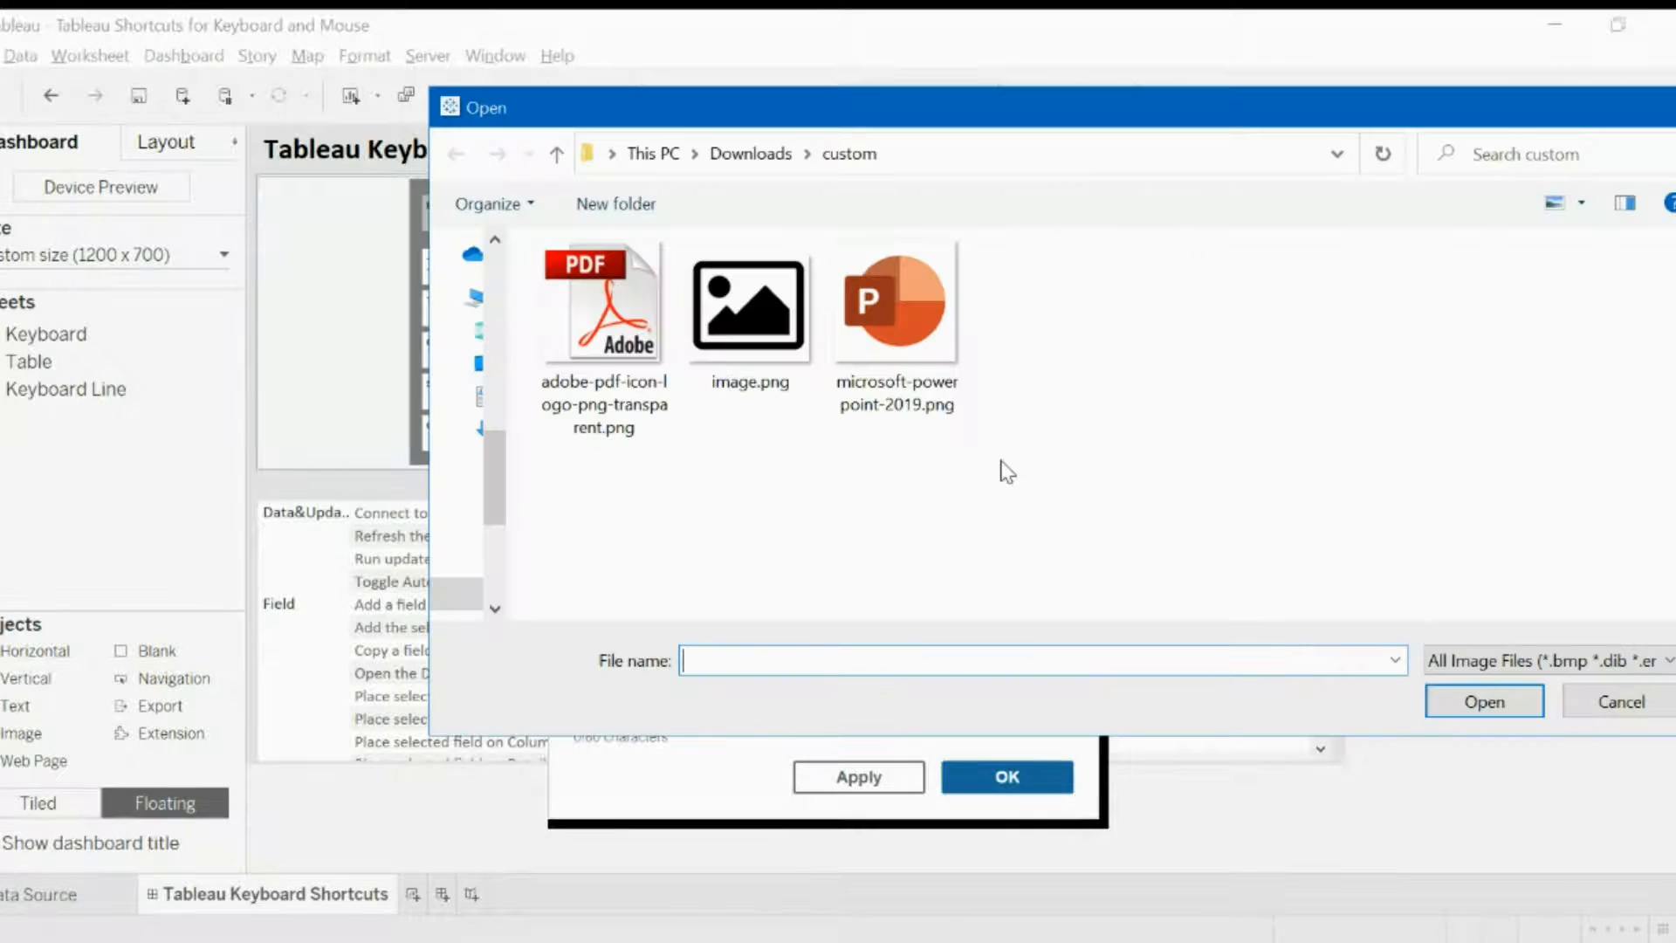
{"action": "double_click", "coordinate": [602, 300]}
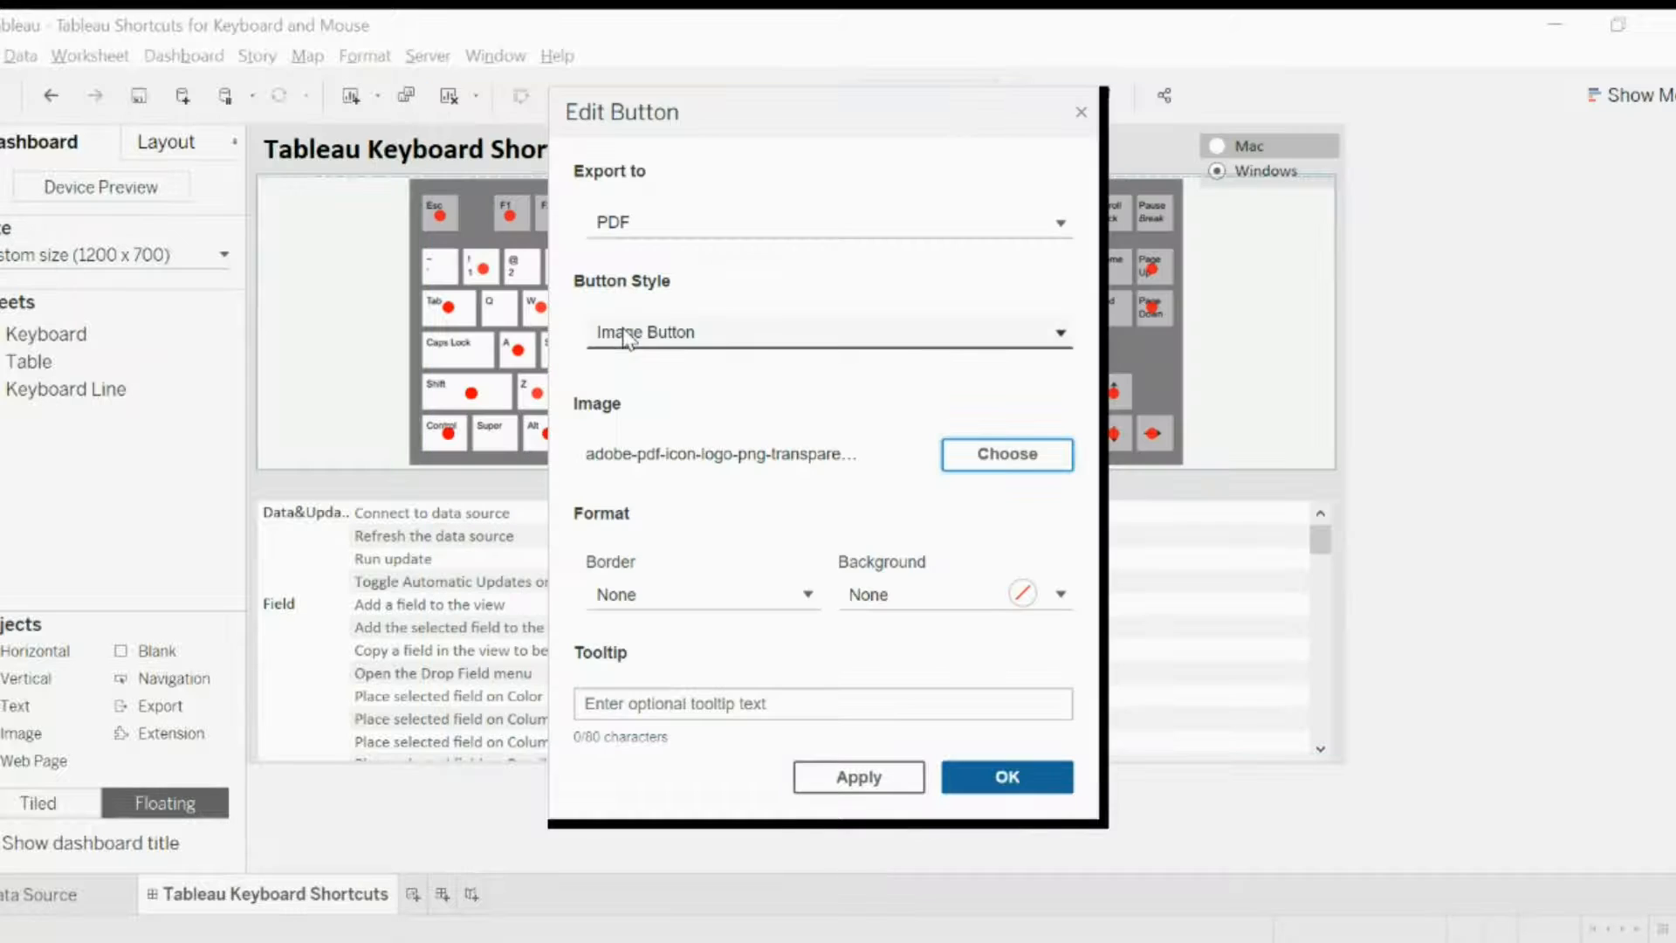
{"action": "left_click", "coordinate": [1006, 775]}
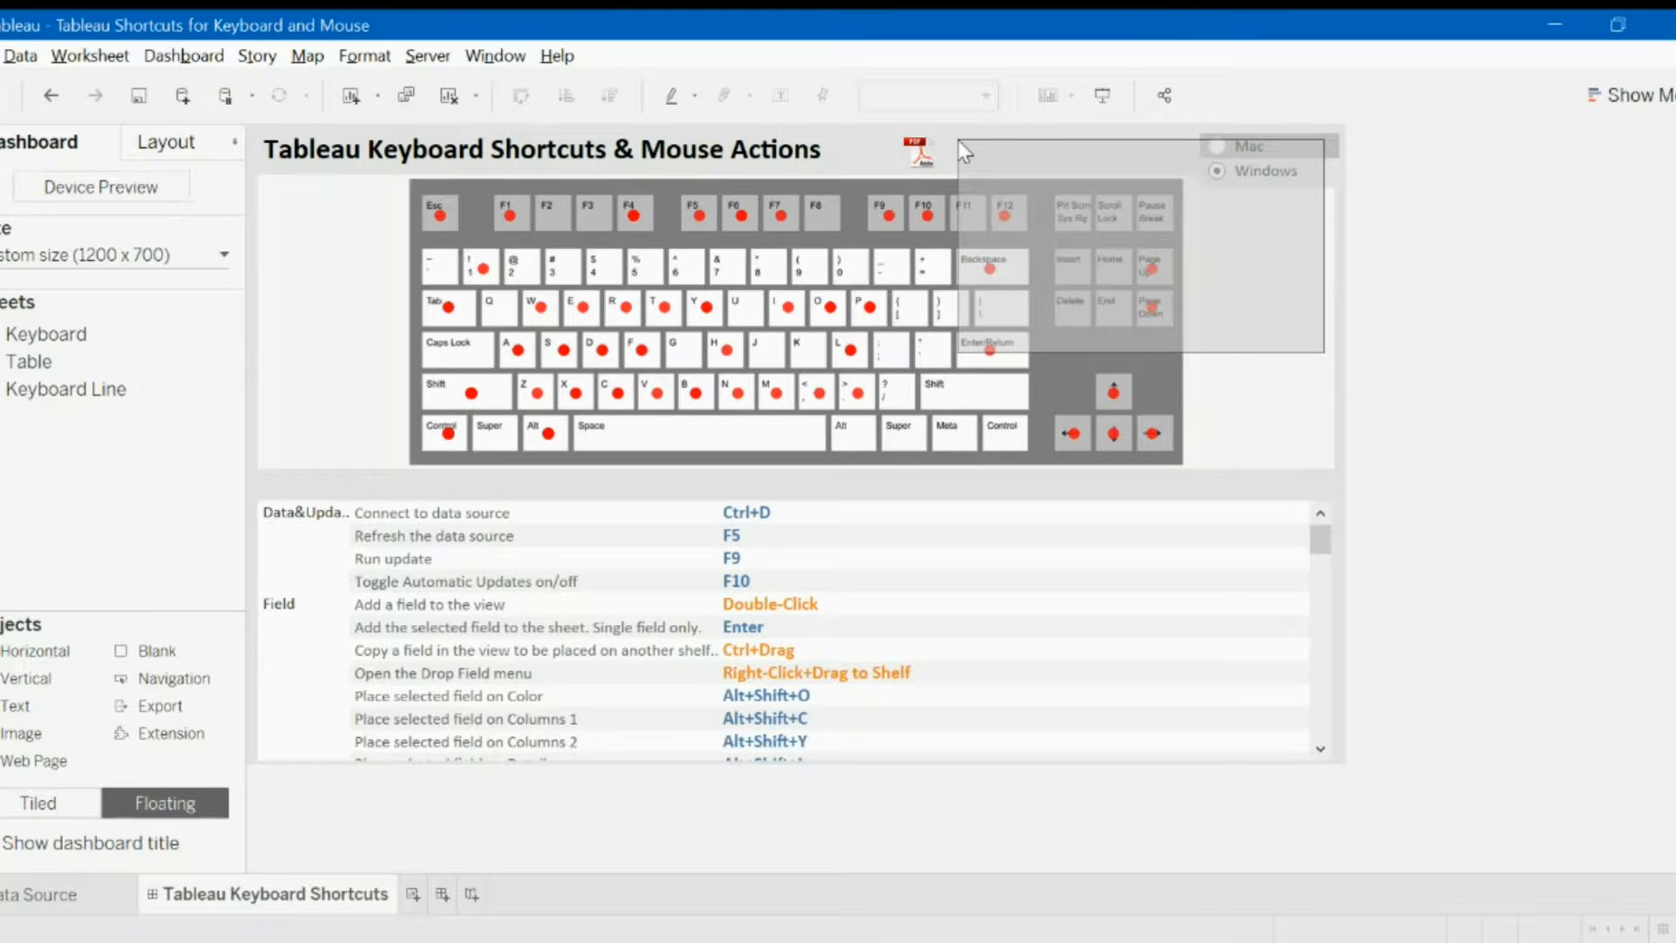
{"action": "mouse_move", "coordinate": [966, 154]}
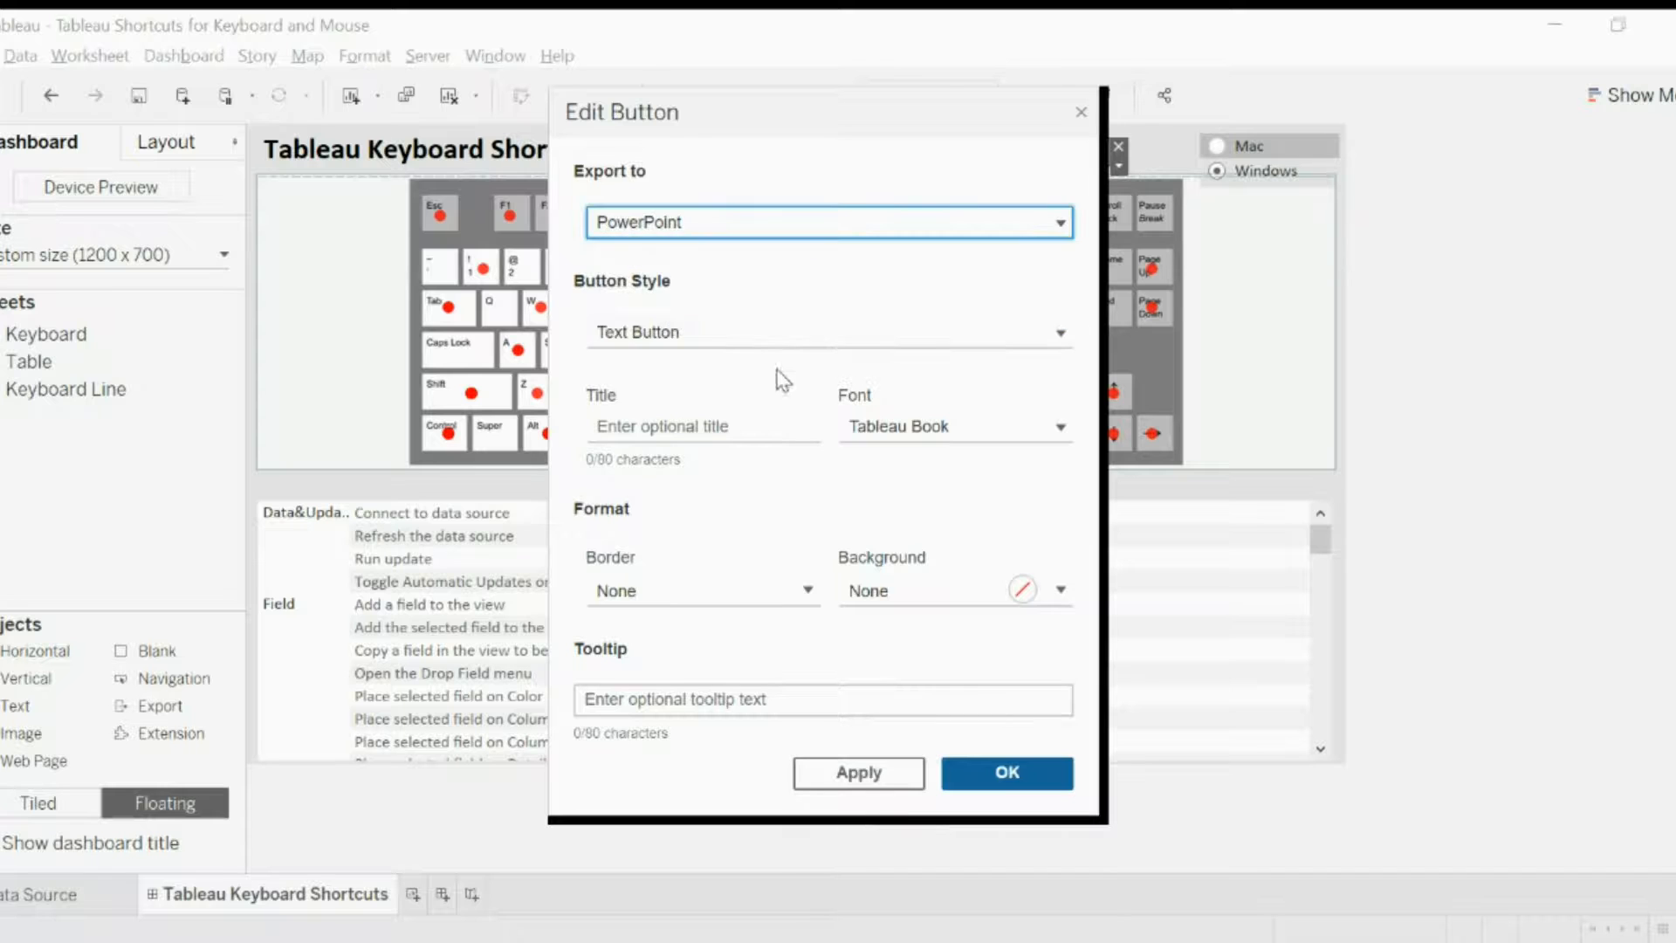
Give the PowerPoint export button the Image Button style with microsoft-powerpoint-2019.png and confirm.
{"action": "left_click", "coordinate": [830, 332]}
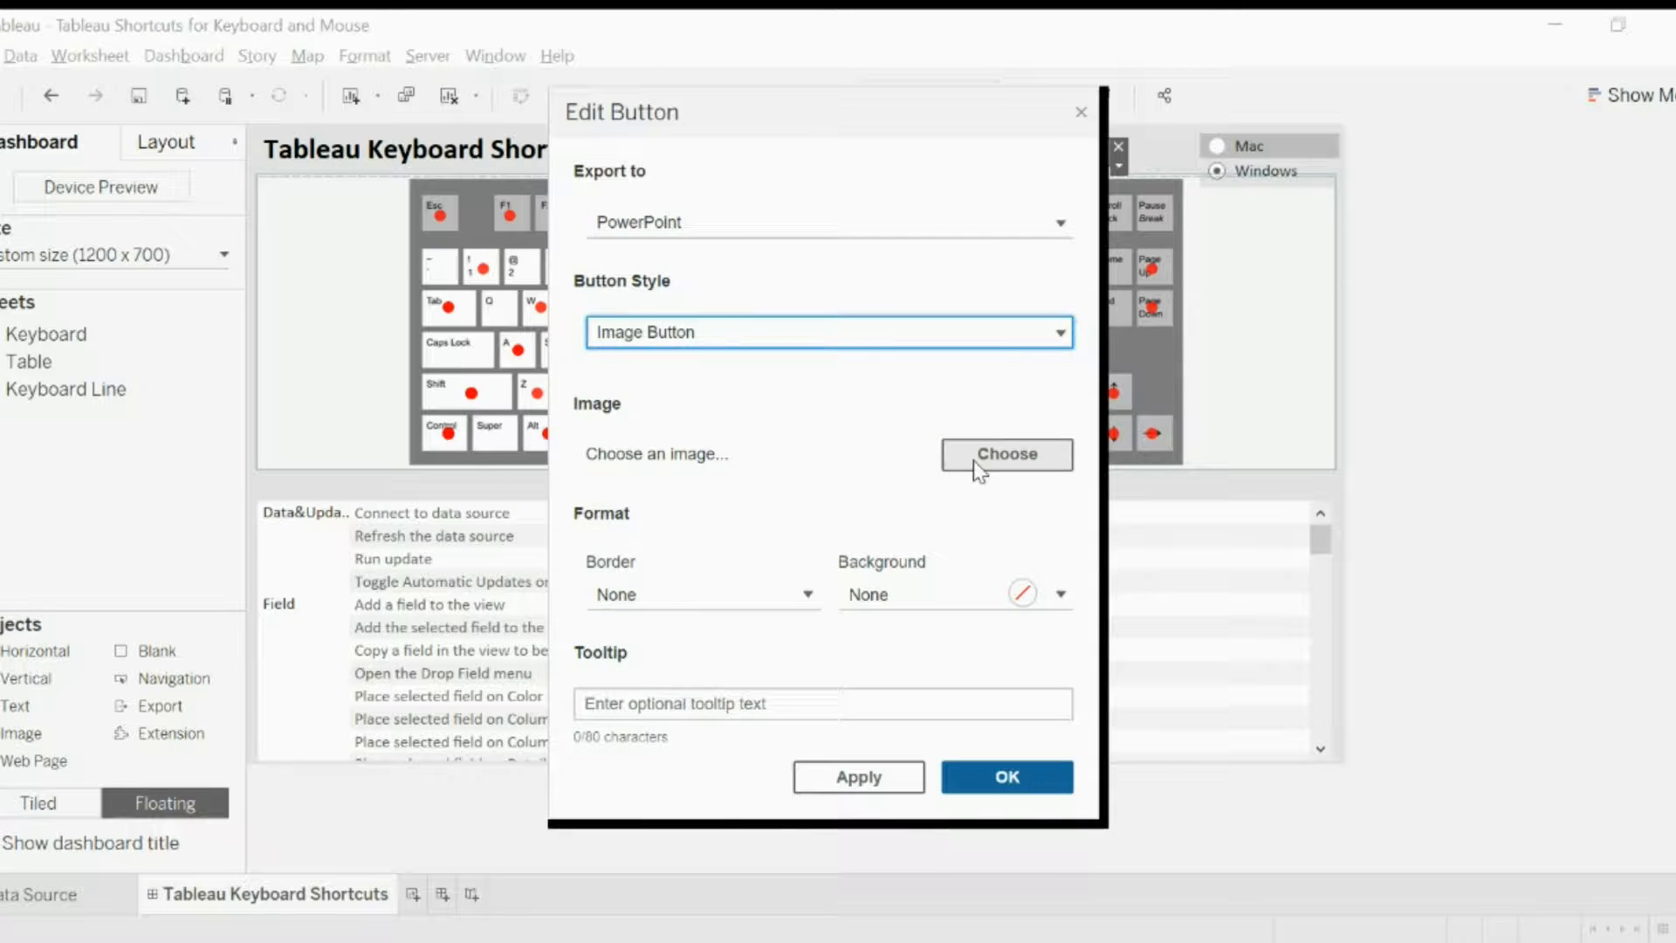
{"action": "left_click", "coordinate": [1006, 454]}
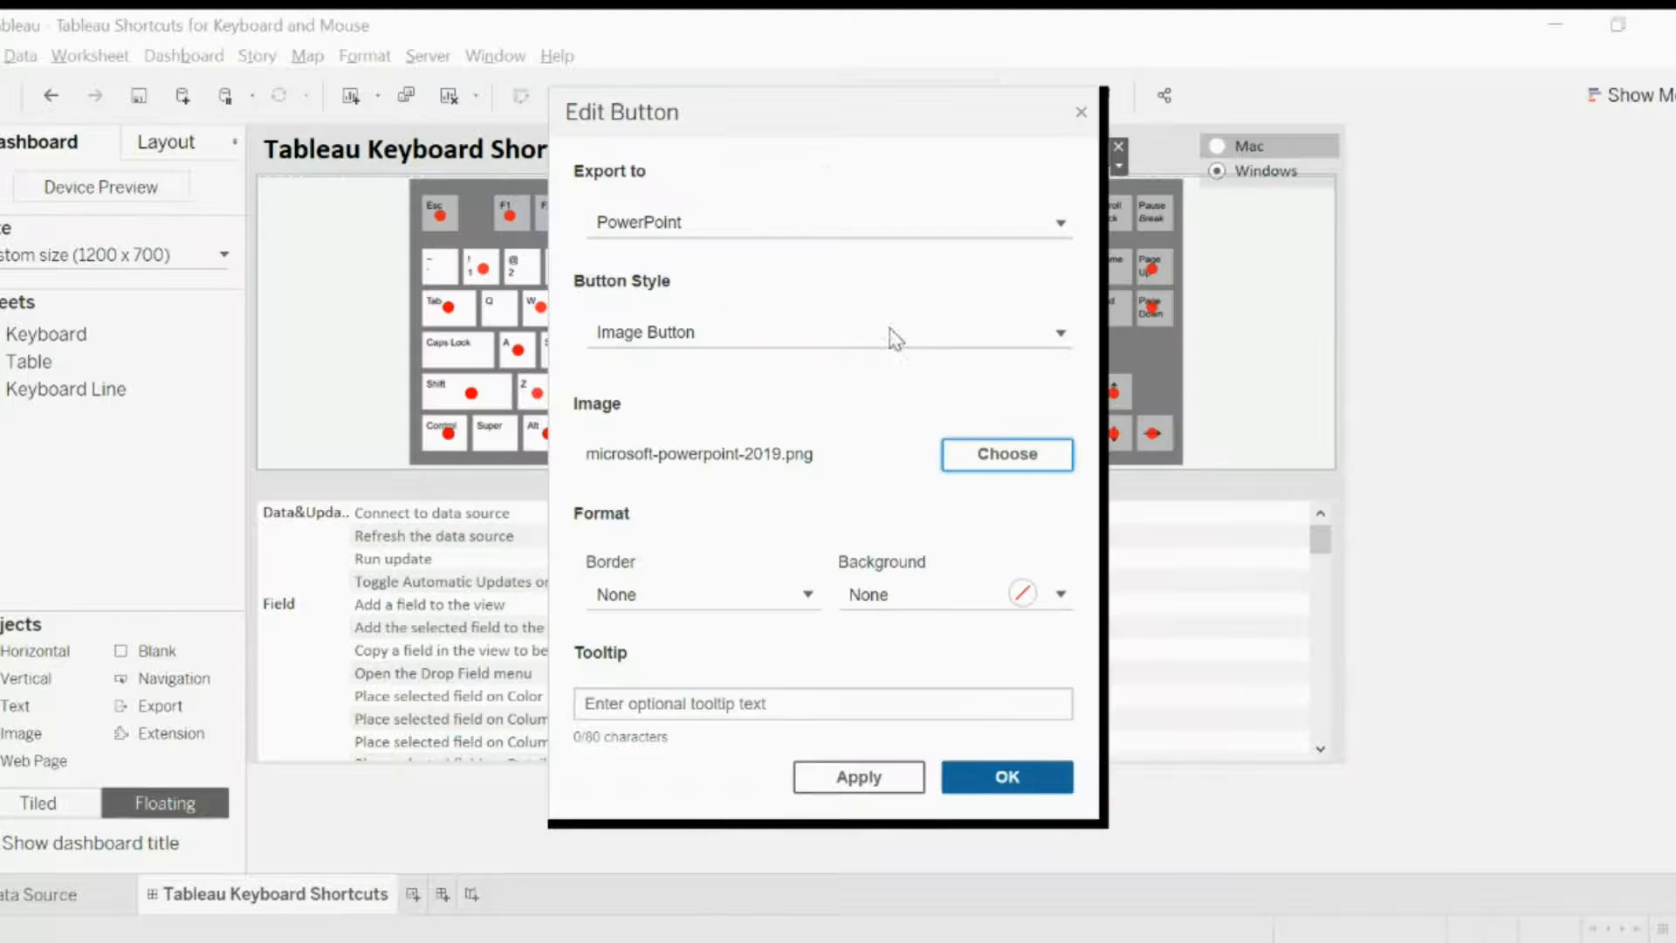
{"action": "left_click", "coordinate": [1006, 776]}
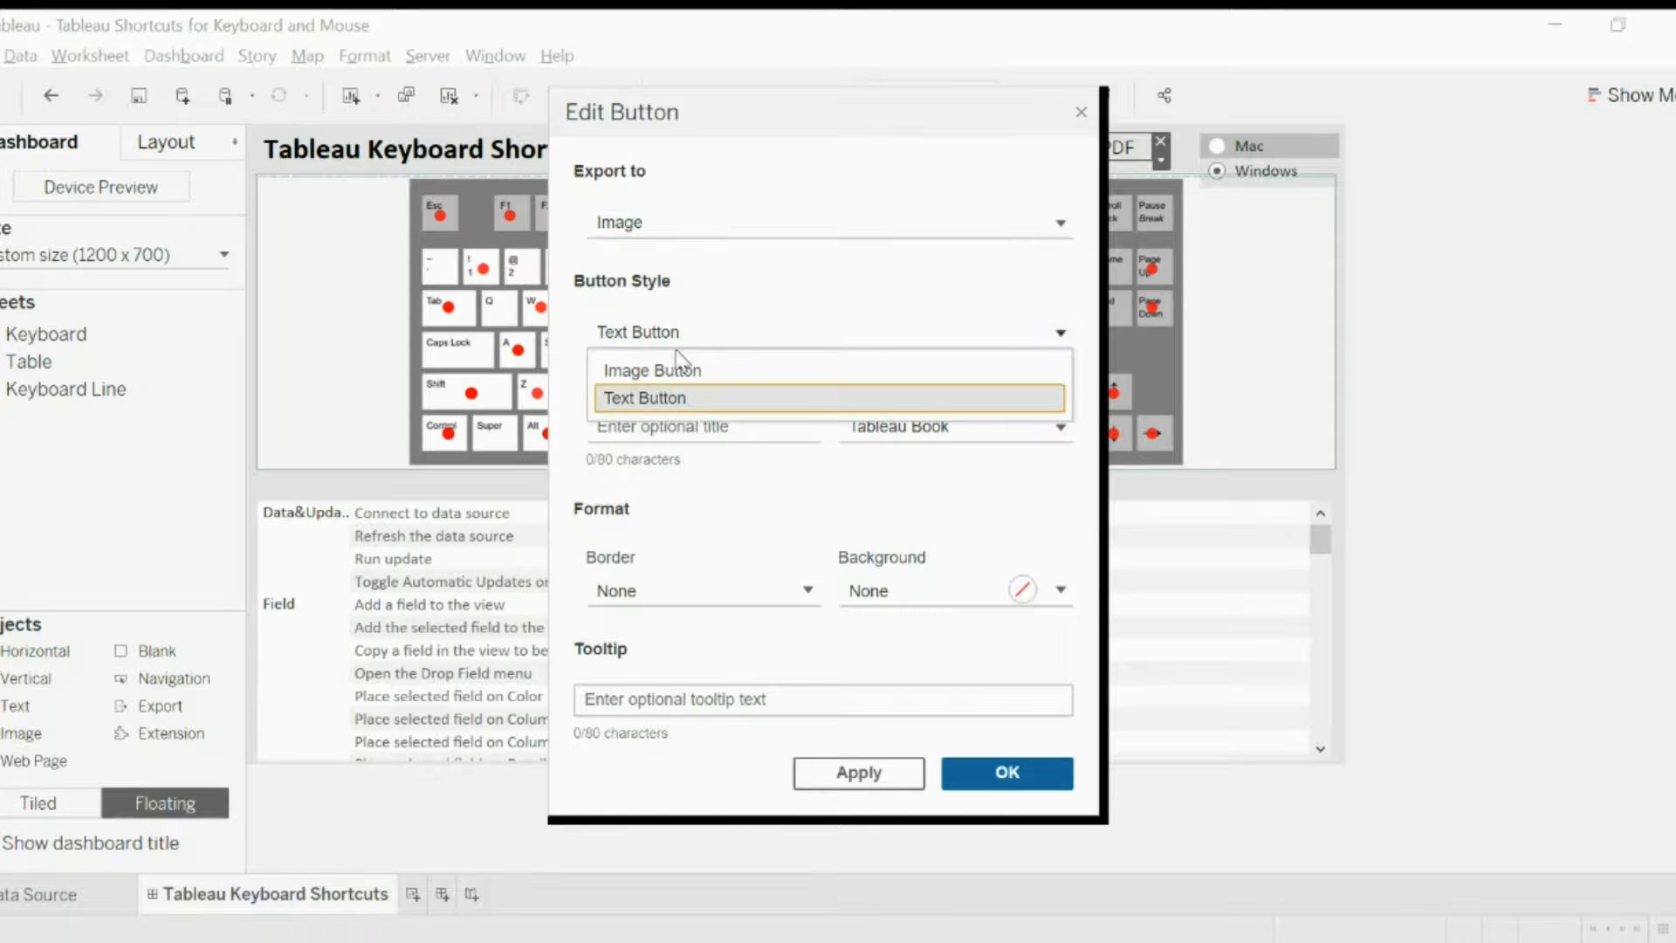
Give the Image export button the Image Button style with image.png and confirm.
{"action": "left_click", "coordinate": [653, 371]}
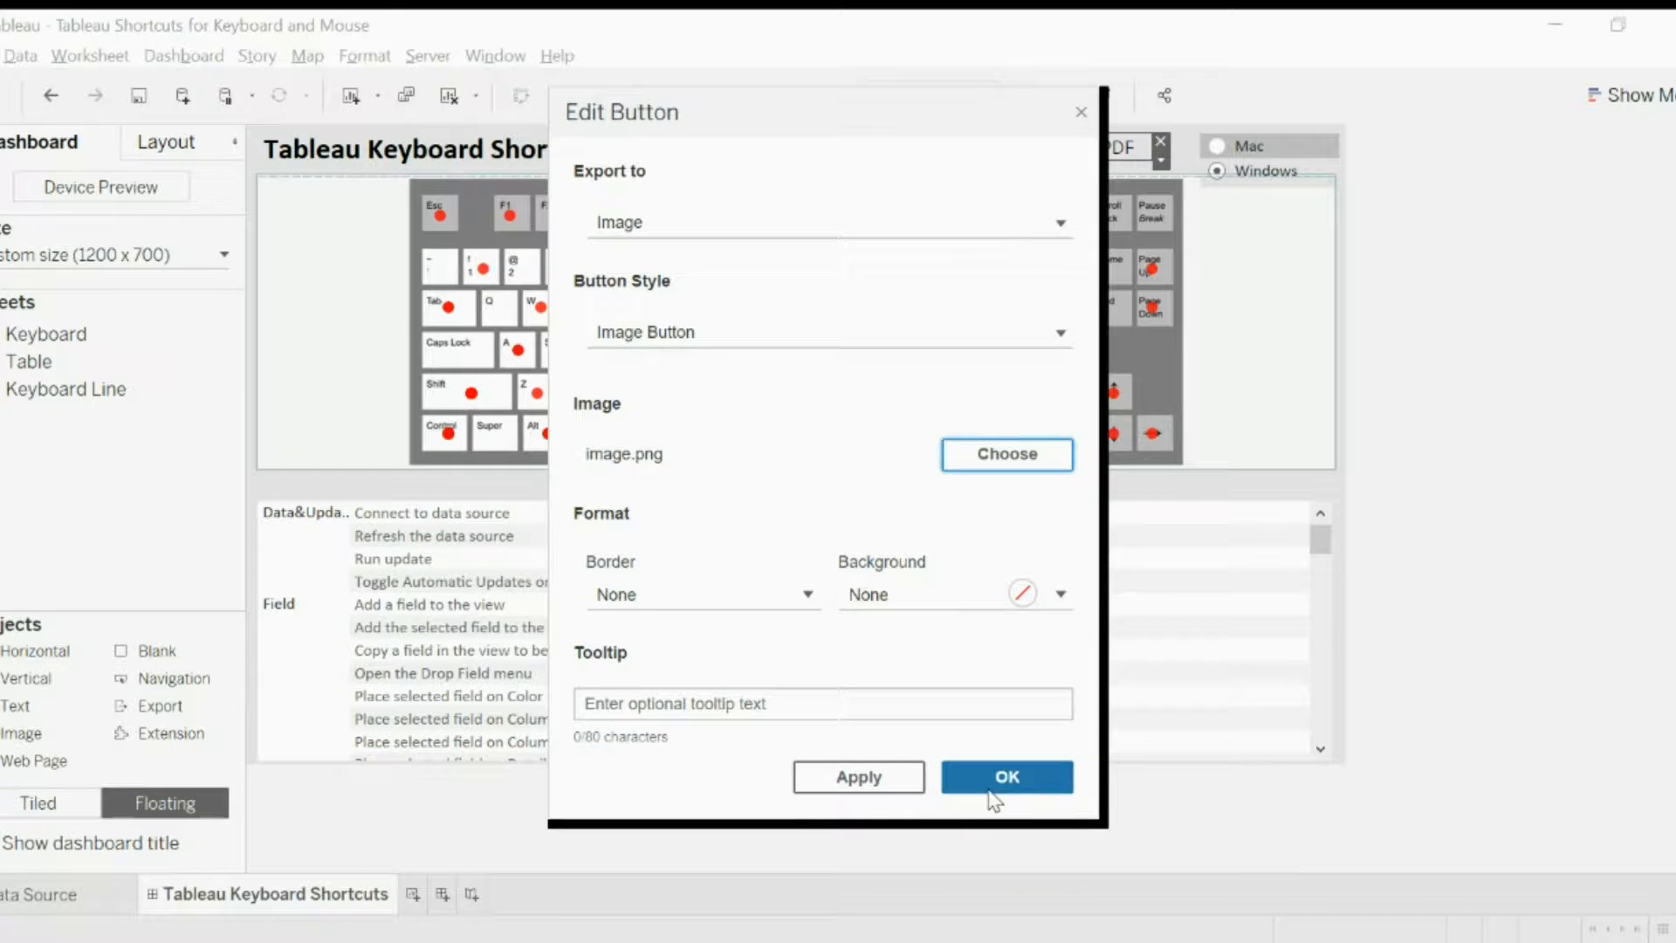
{"action": "left_click", "coordinate": [1006, 775]}
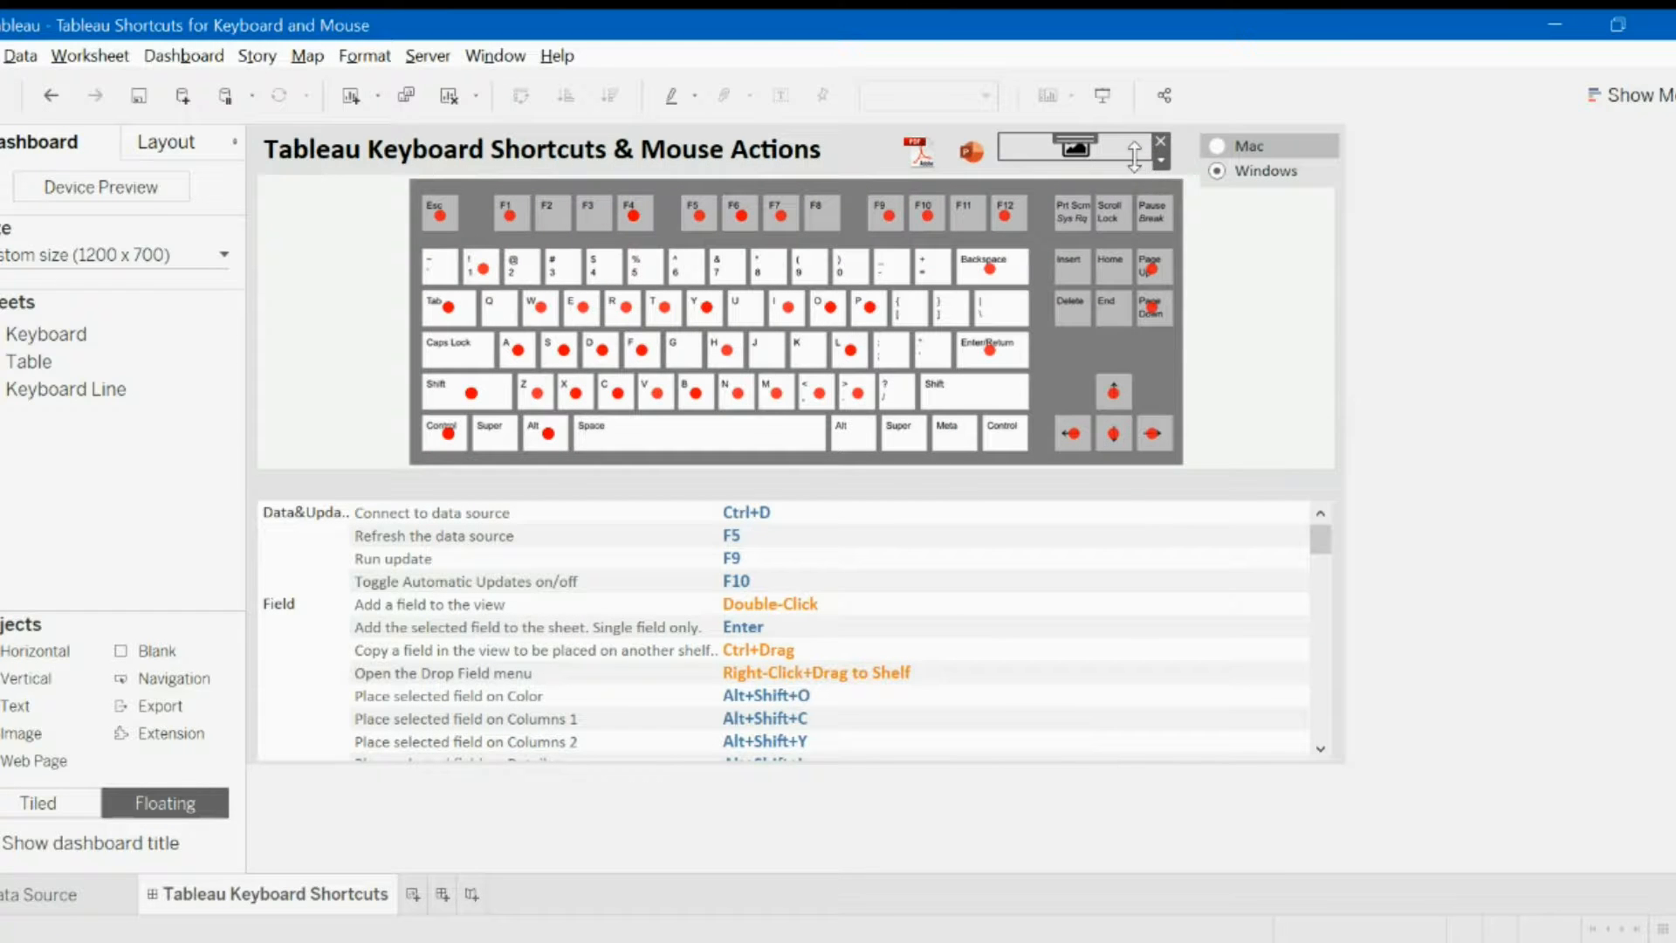